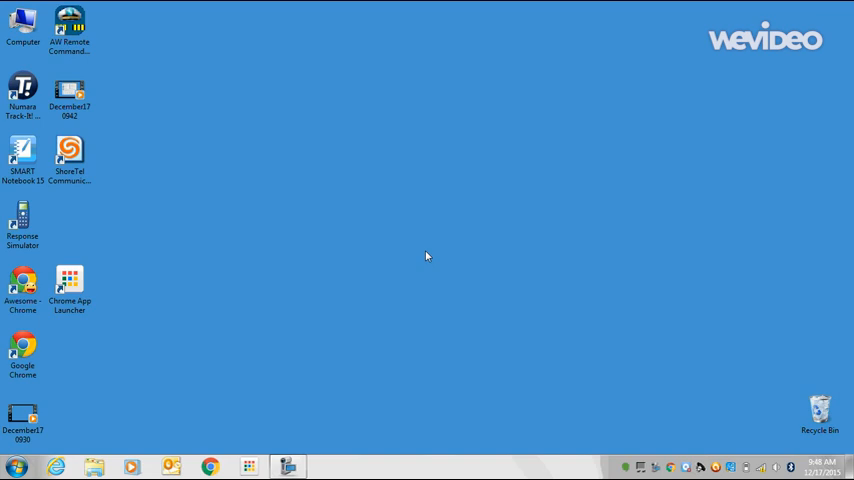
{"action": "mouse_move", "coordinate": [379, 256]}
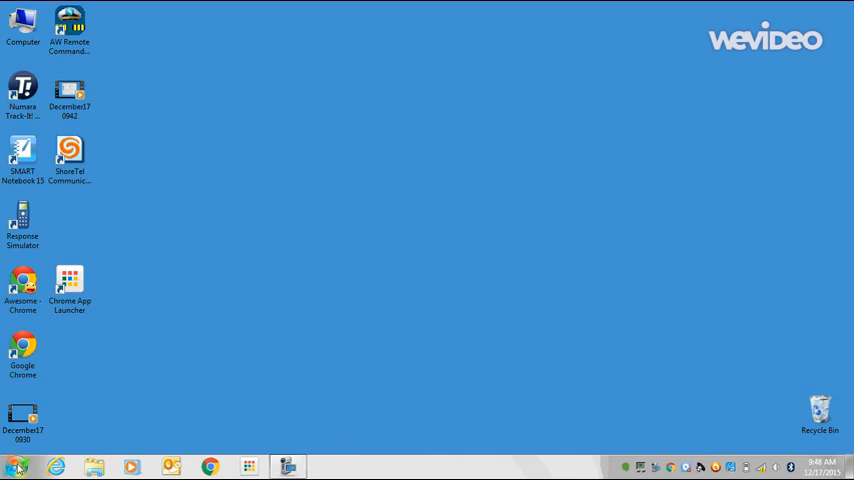
Step: Open the Start menu's All Programs list to reach SMART Tools
{"action": "left_click", "coordinate": [13, 459]}
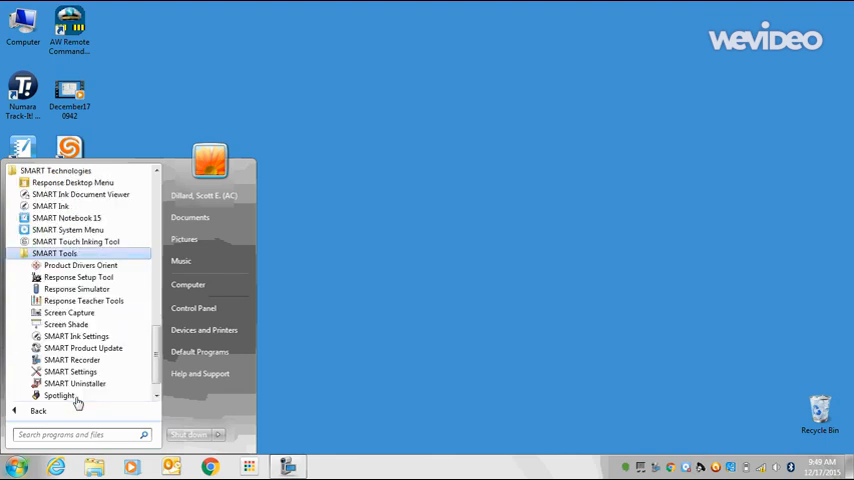
{"action": "mouse_move", "coordinate": [78, 277]}
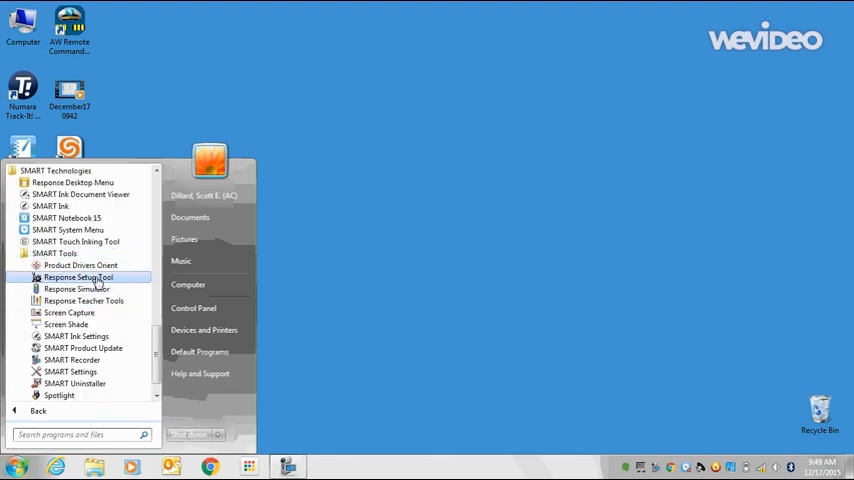
Step: Launch Response Setup Tool, select SMART Response VE, and accept the terms of use
{"action": "left_click", "coordinate": [72, 277]}
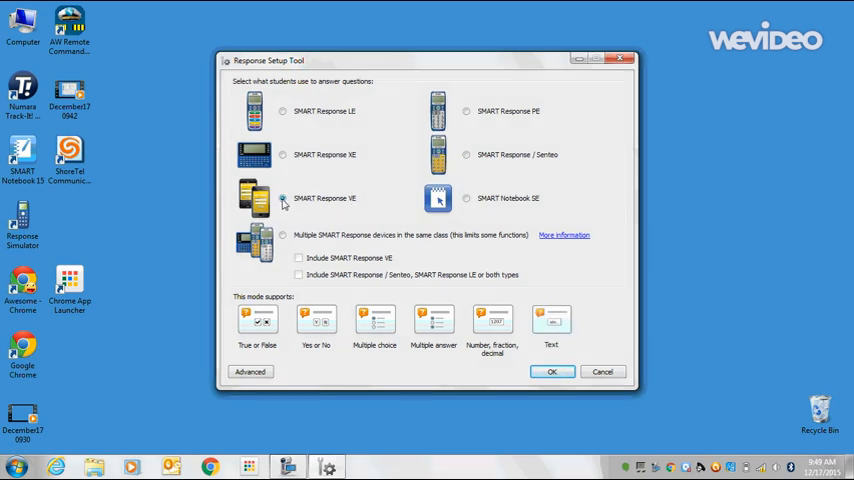
{"action": "left_click", "coordinate": [553, 371]}
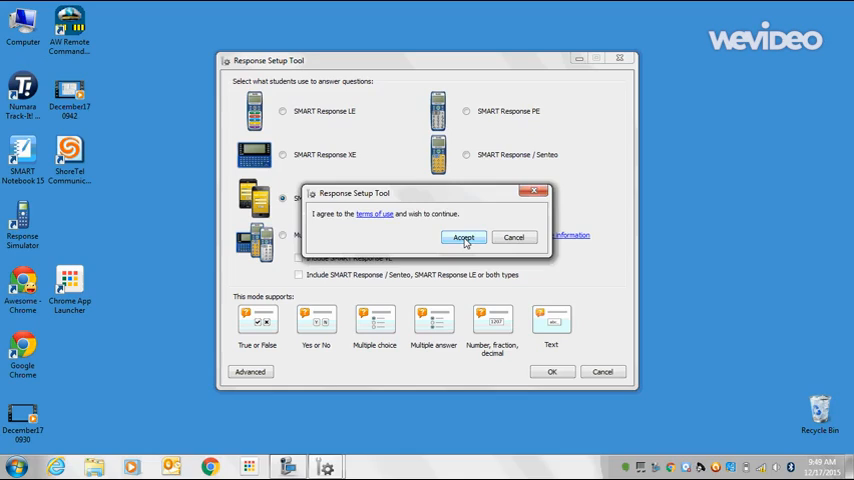
{"action": "left_click", "coordinate": [464, 237]}
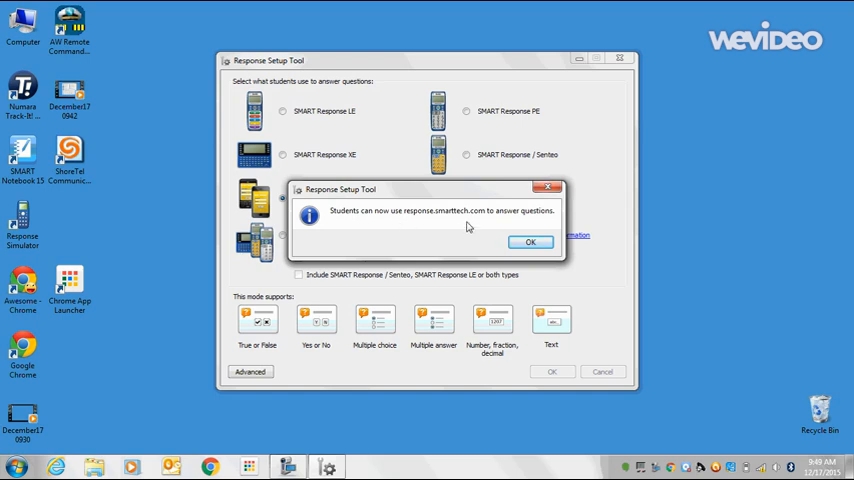
{"action": "mouse_move", "coordinate": [493, 238]}
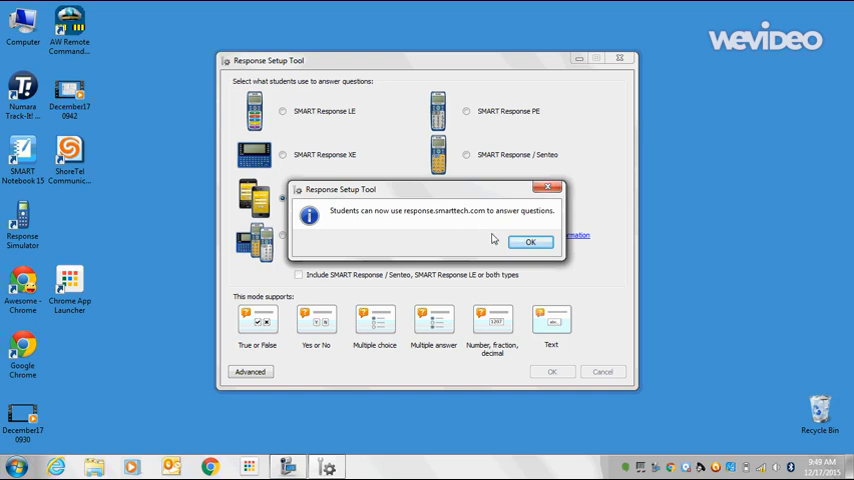
Step: Acknowledge the response.smarttech.com confirmation, closing the Response Setup Tool
{"action": "left_click", "coordinate": [534, 242]}
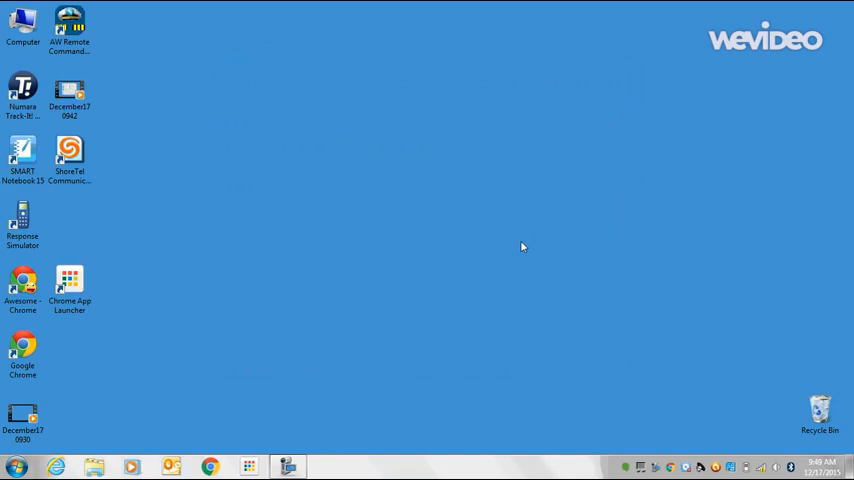
{"action": "mouse_move", "coordinate": [418, 281]}
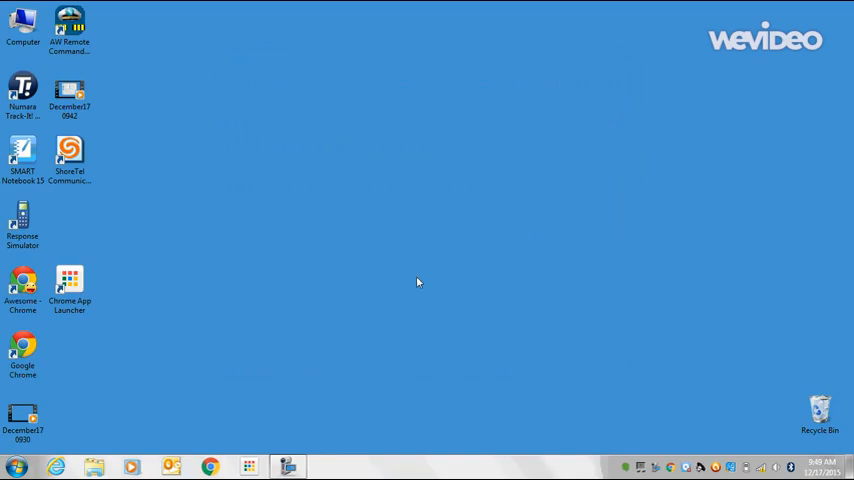